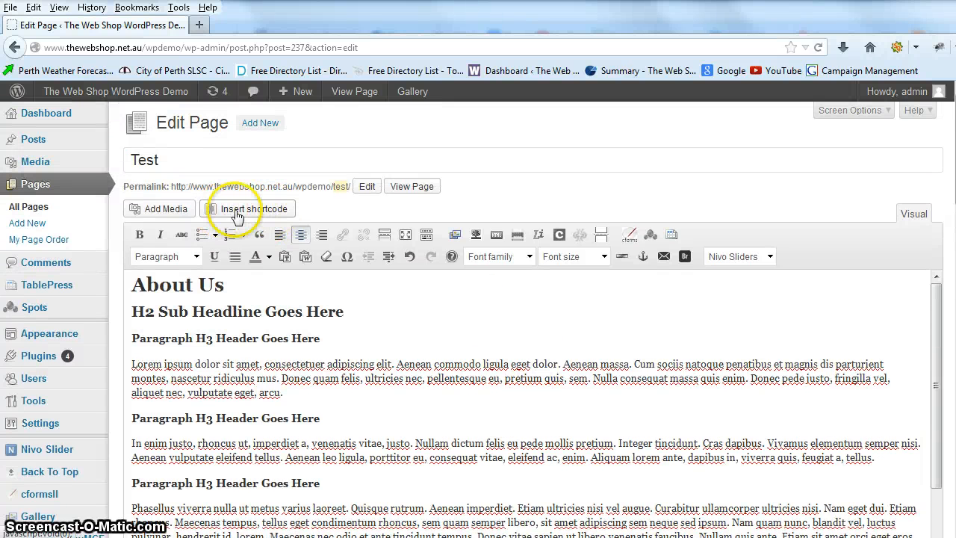
{"action": "mouse_move", "coordinate": [404, 305]}
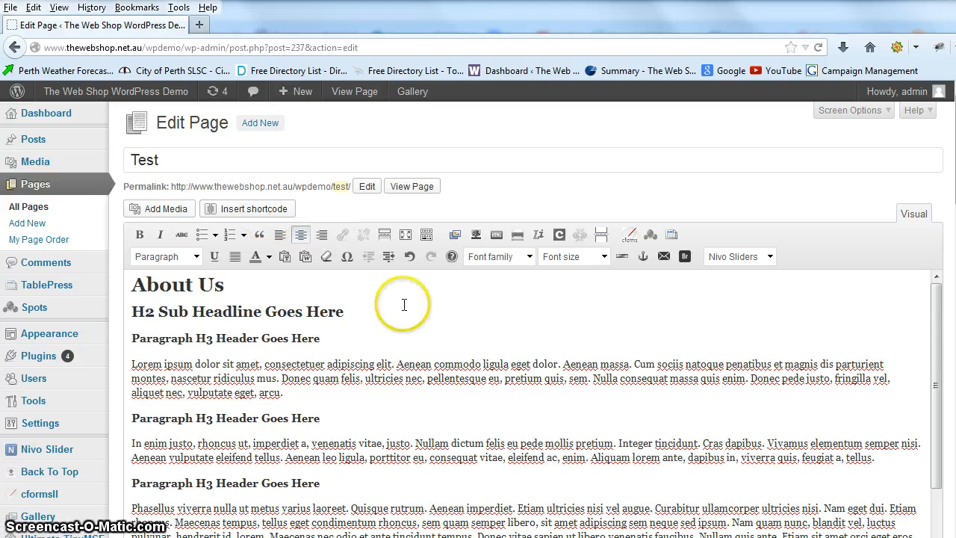
- Scroll through the Test page editor to locate the shortcode inserter
{"action": "scroll", "scroll_direction": "down", "scroll_amount": 3}
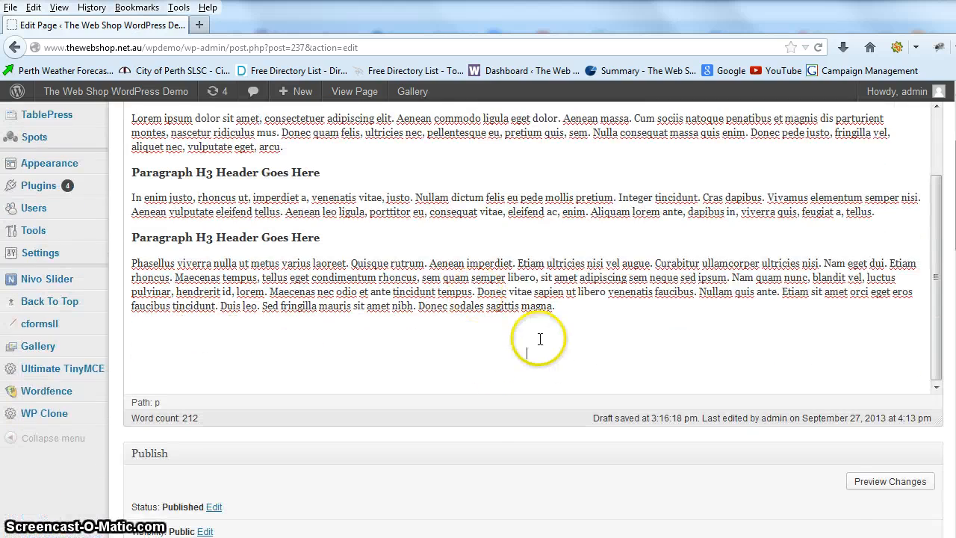
{"action": "scroll", "scroll_direction": "up", "scroll_amount": 3}
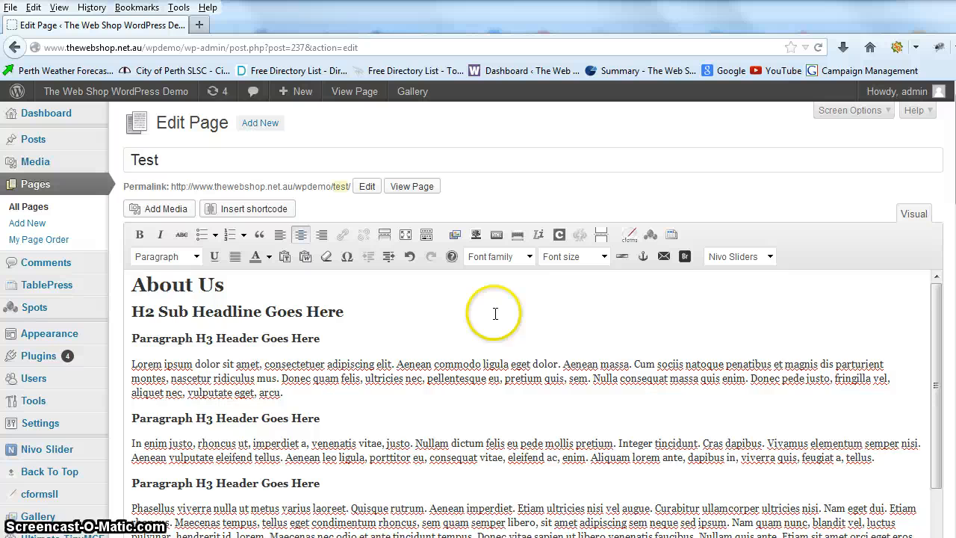
{"action": "scroll", "scroll_direction": "down", "scroll_amount": 3}
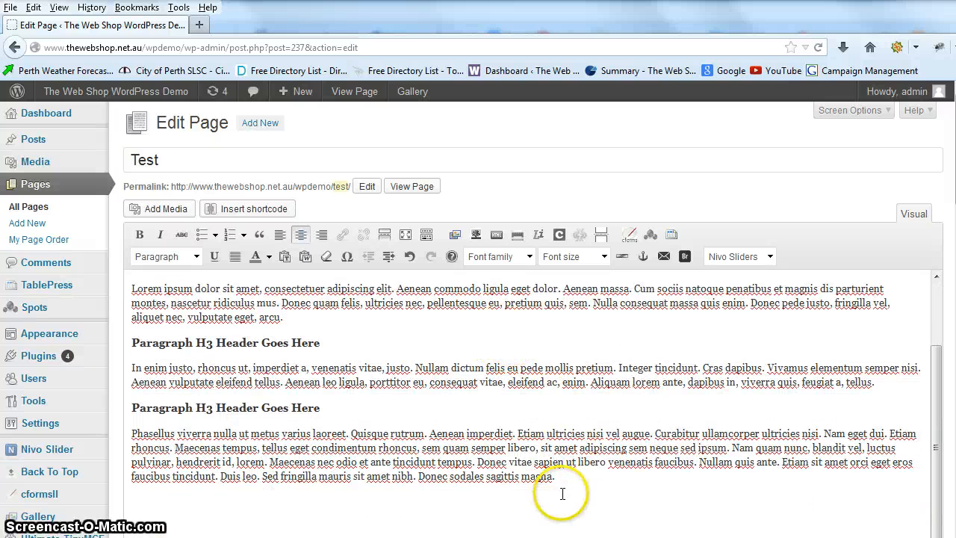
{"action": "scroll", "scroll_direction": "down", "scroll_amount": 3}
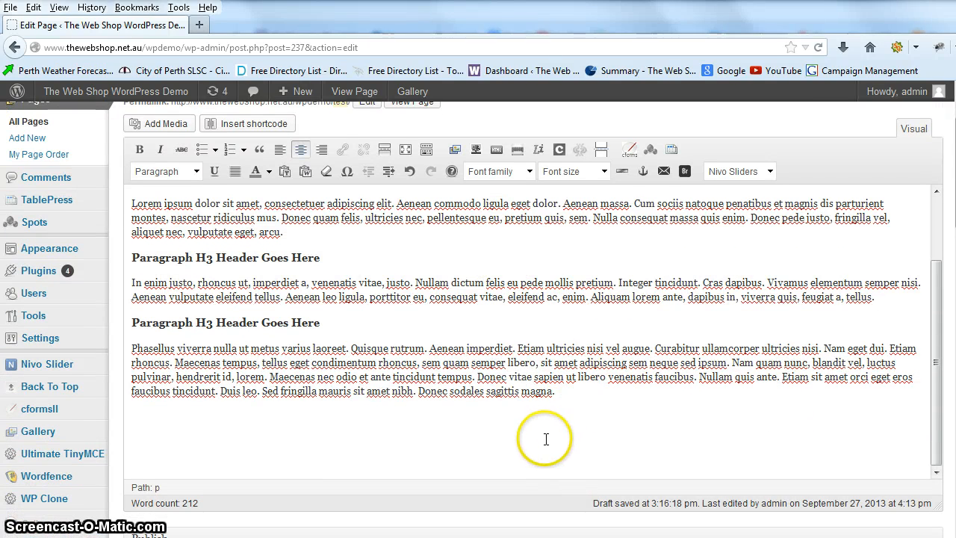
{"action": "mouse_move", "coordinate": [132, 427]}
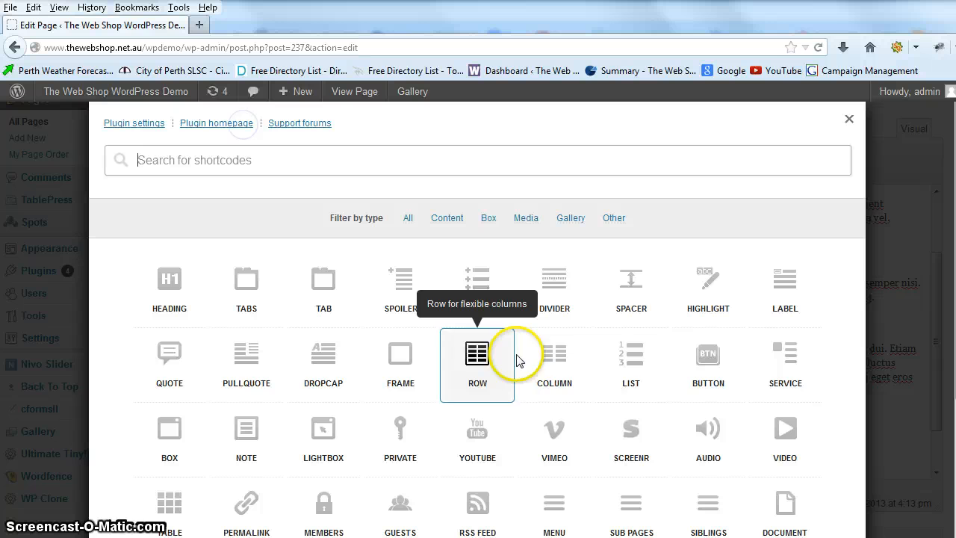
{"action": "mouse_move", "coordinate": [709, 365]}
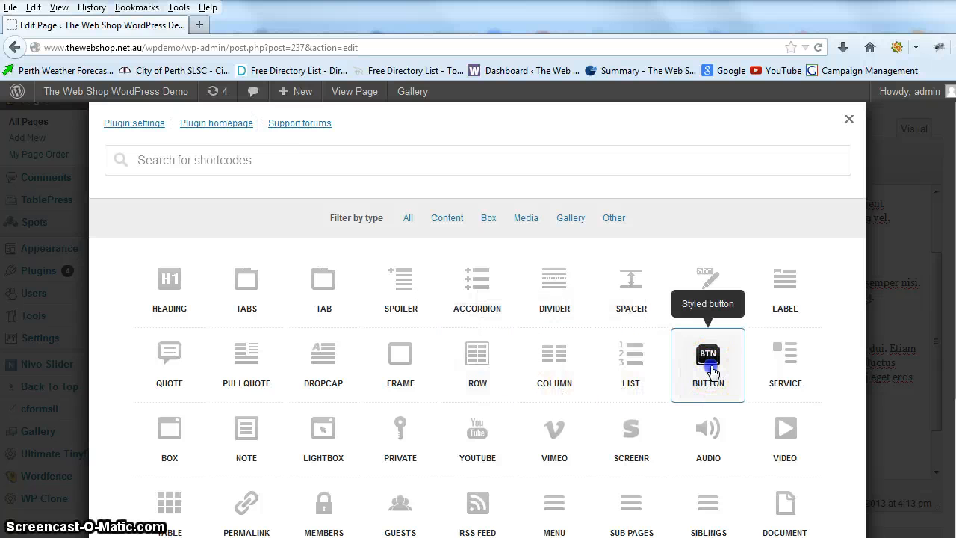
- Choose the Button shortcode and append /contact-us to its link URL
{"action": "left_click", "coordinate": [707, 364]}
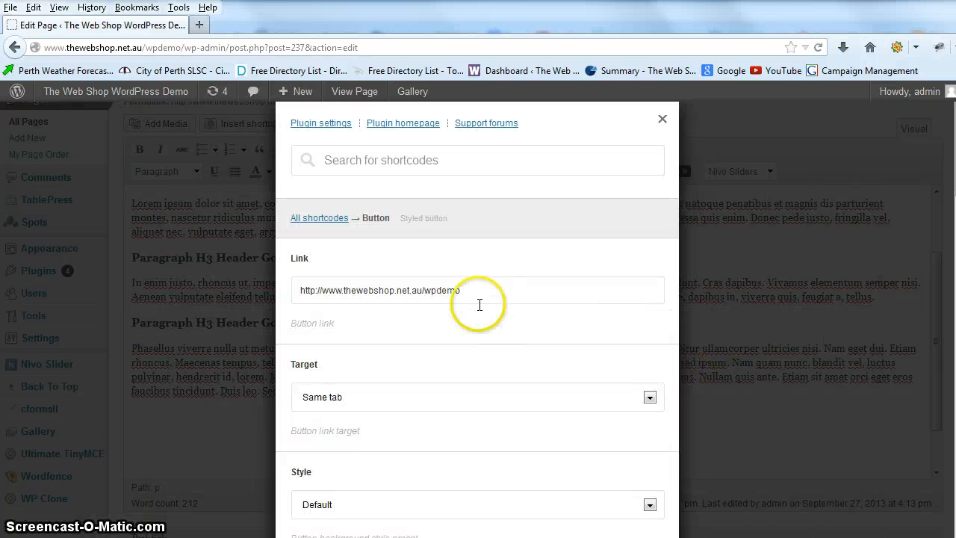
{"action": "left_click", "coordinate": [478, 290]}
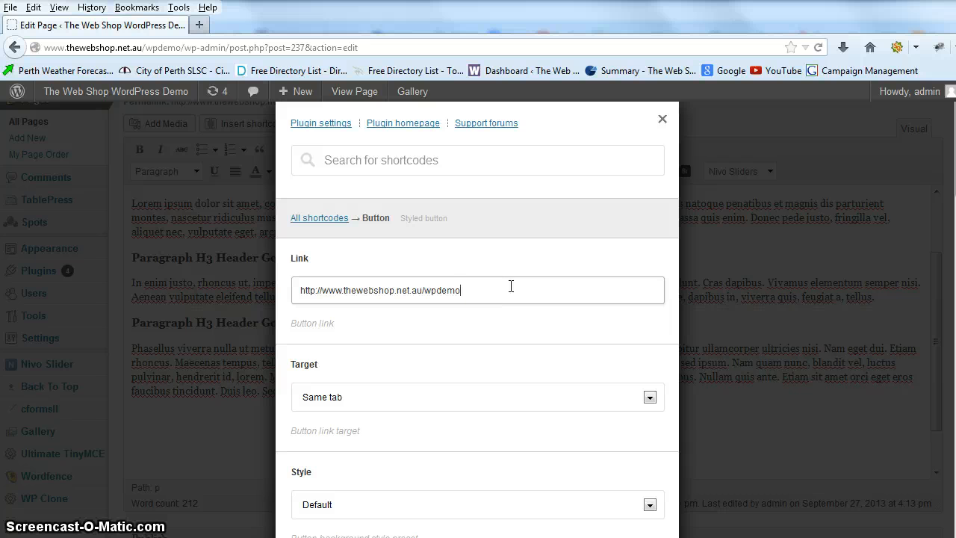
{"action": "type", "text": "/con"}
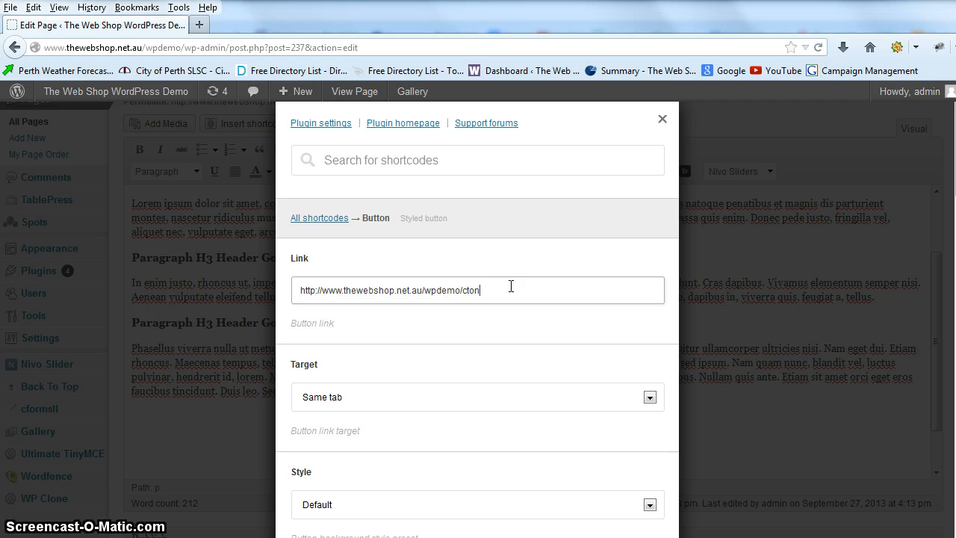
{"action": "type", "text": "contact-us"}
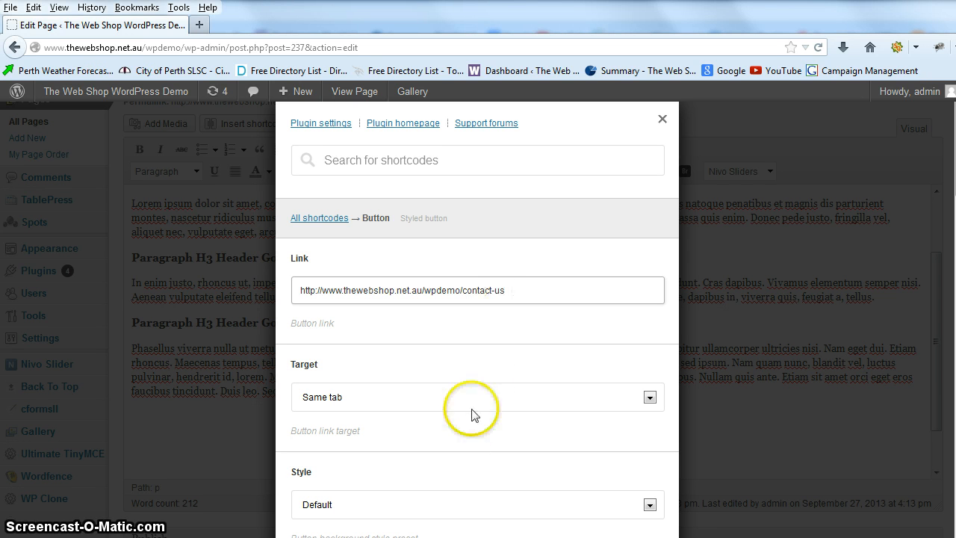
- Change the Button shortcode's style preset to Flat
{"action": "scroll", "scroll_direction": "down", "scroll_amount": 3}
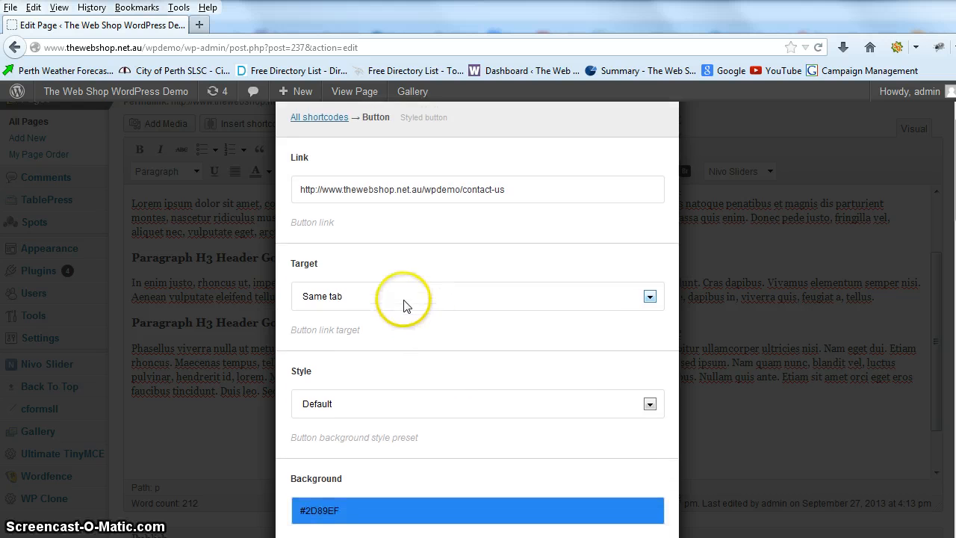
{"action": "left_click", "coordinate": [649, 336]}
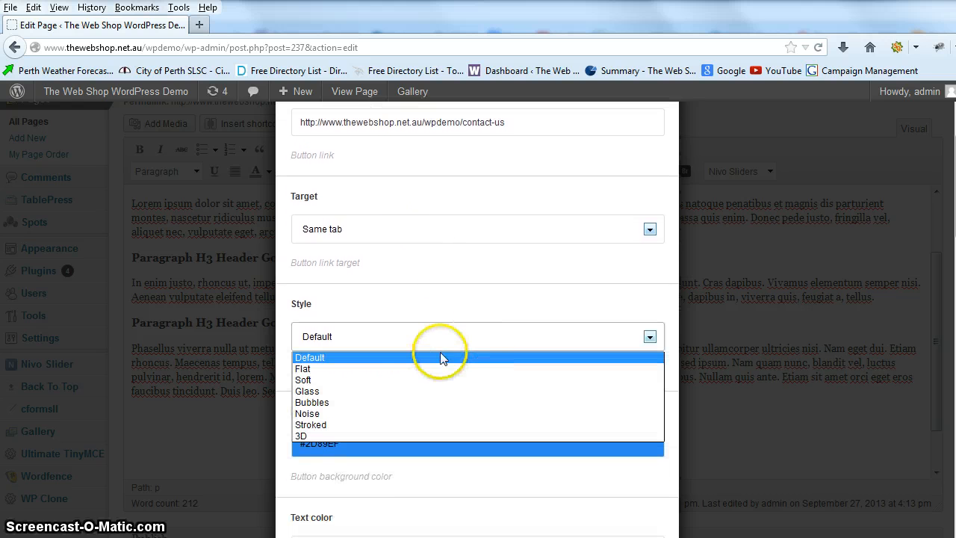
{"action": "mouse_move", "coordinate": [394, 368]}
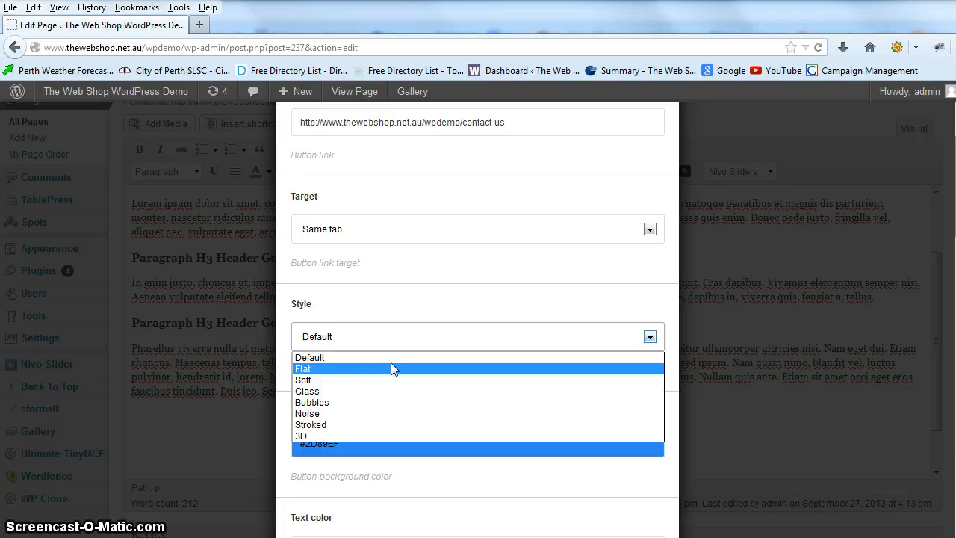
{"action": "left_click", "coordinate": [303, 368]}
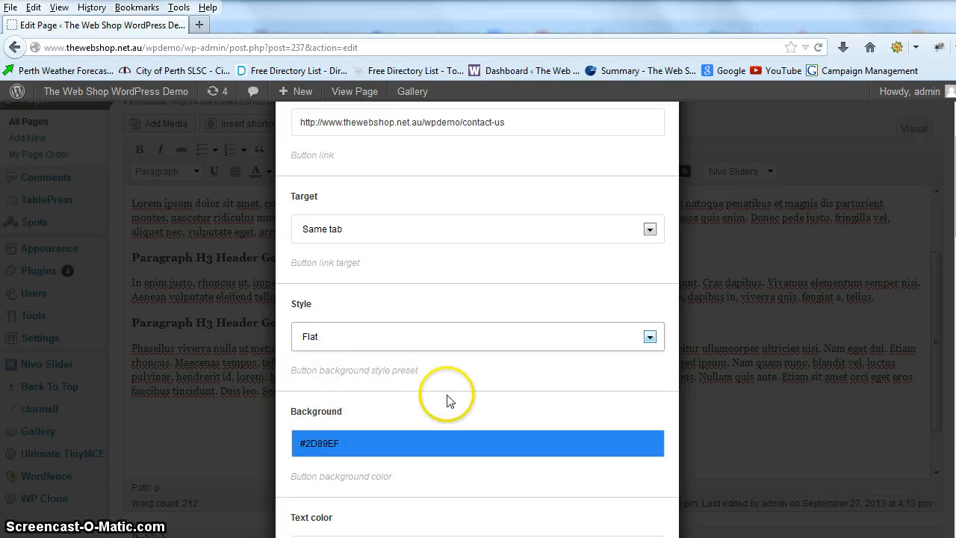
- Pick red (#ef2d34) as the button's background colour
{"action": "left_click", "coordinate": [477, 443]}
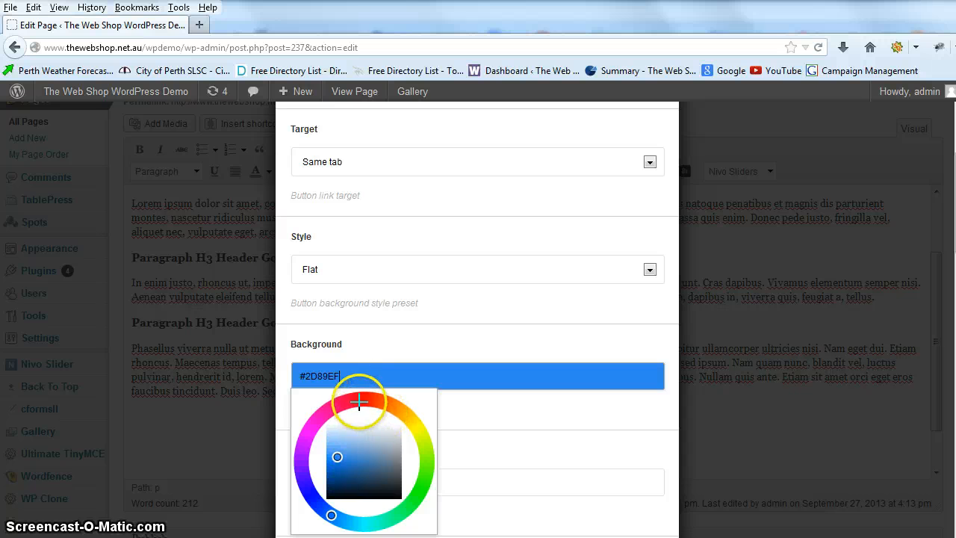
{"action": "left_click", "coordinate": [359, 398]}
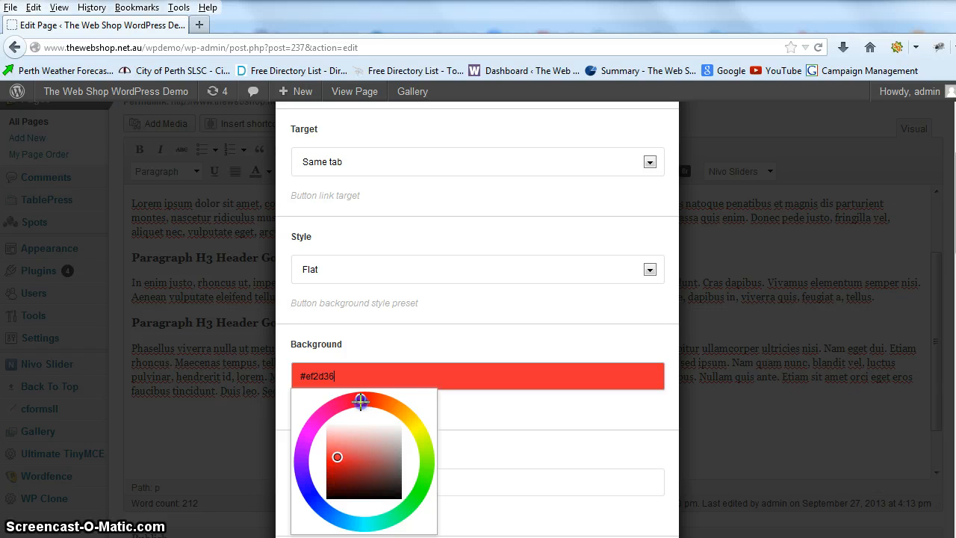
{"action": "left_click_drag", "start_coordinate": [361, 400], "coordinate": [383, 404]}
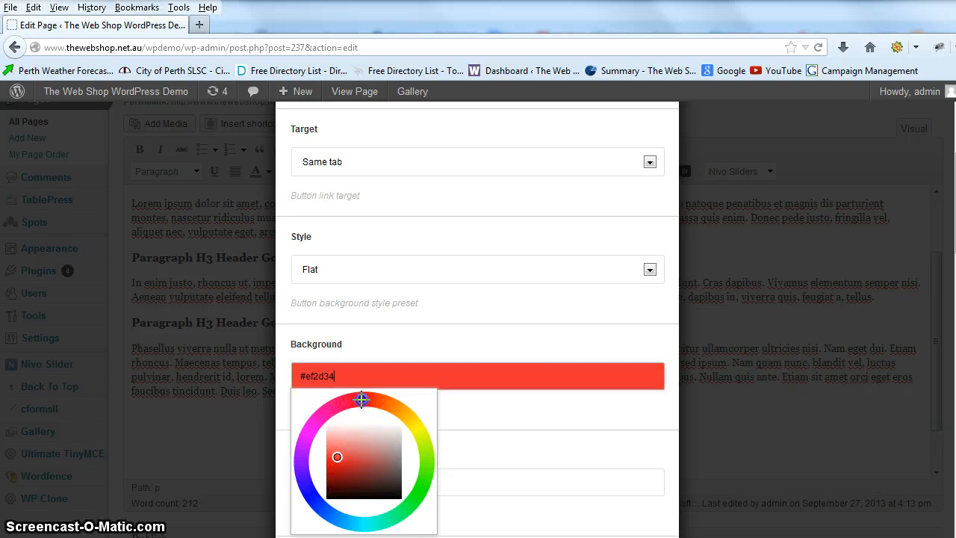
- Choose a corner radius of 10 for the button instead of auto
{"action": "scroll", "scroll_direction": "down", "scroll_amount": 3}
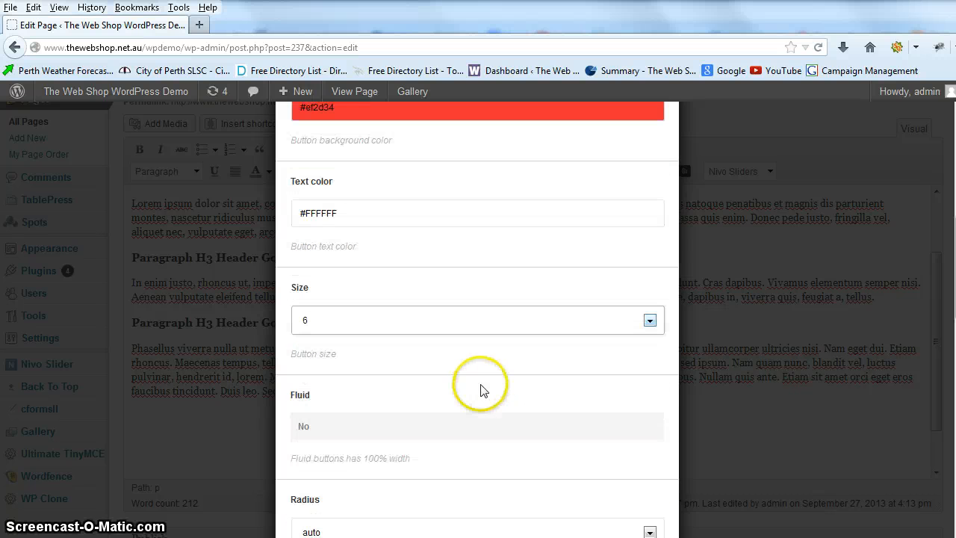
{"action": "scroll", "scroll_direction": "down", "scroll_amount": 3}
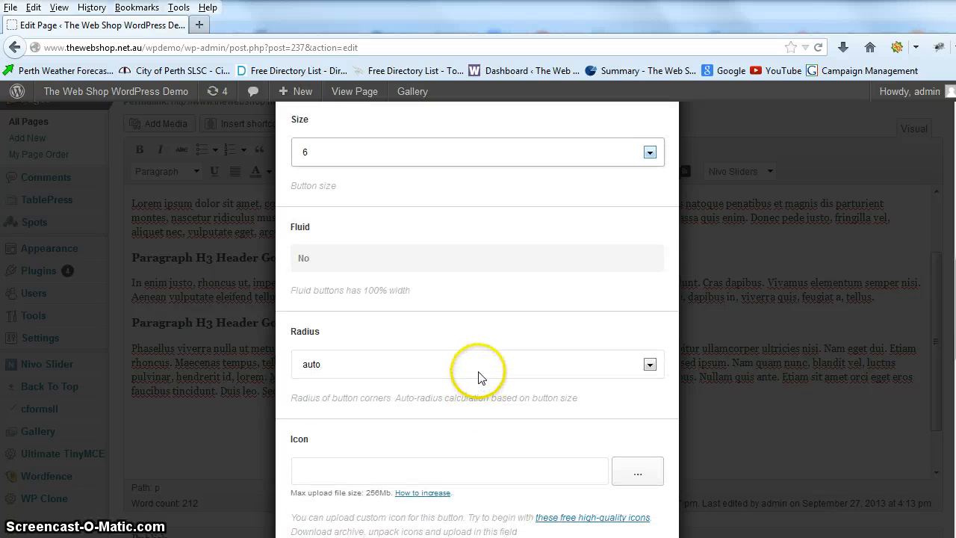
{"action": "left_click", "coordinate": [649, 364]}
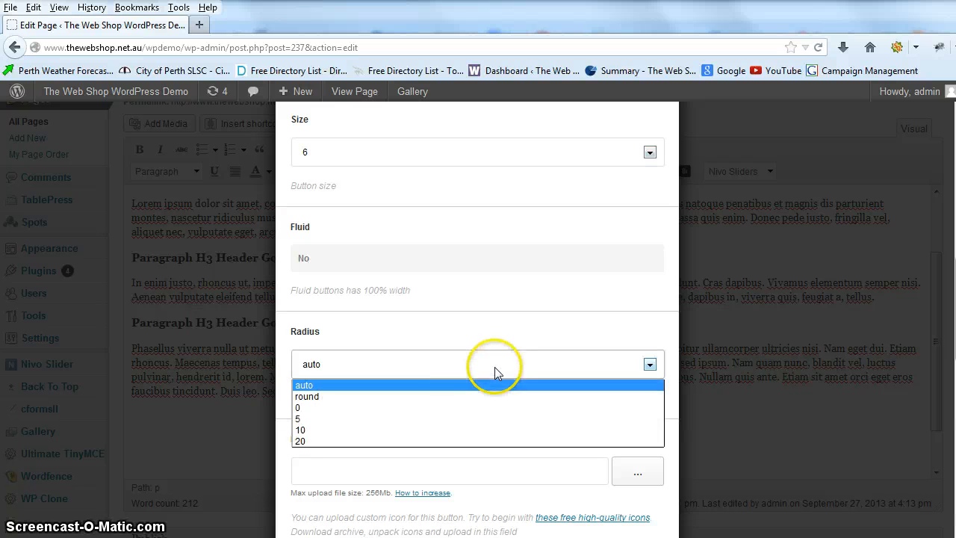
{"action": "left_click", "coordinate": [301, 429]}
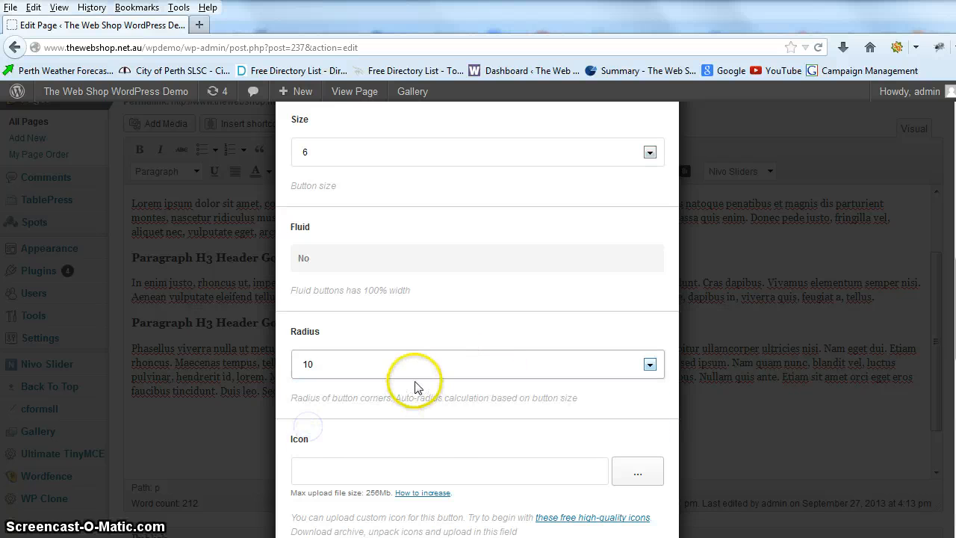
{"action": "scroll", "scroll_direction": "down", "scroll_amount": 3}
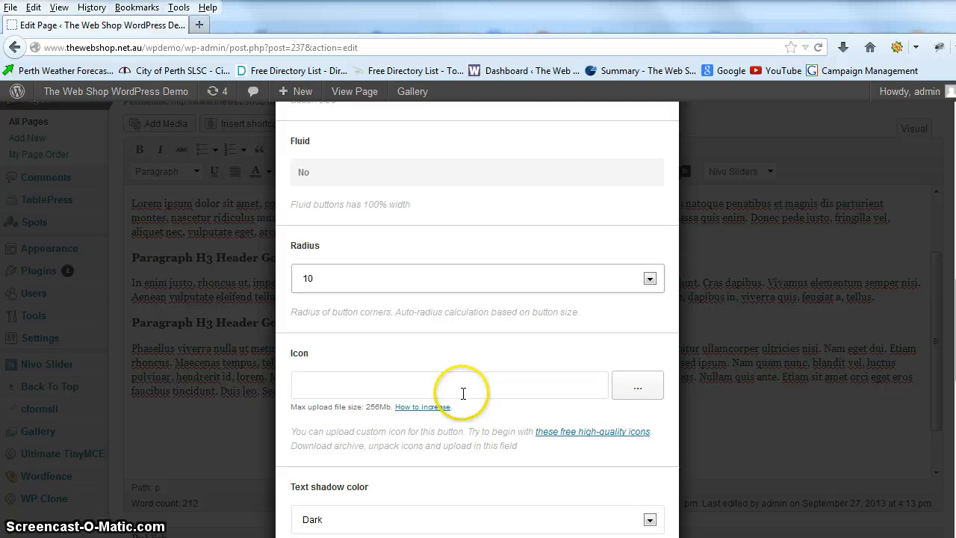
{"action": "scroll", "scroll_direction": "down", "scroll_amount": 3}
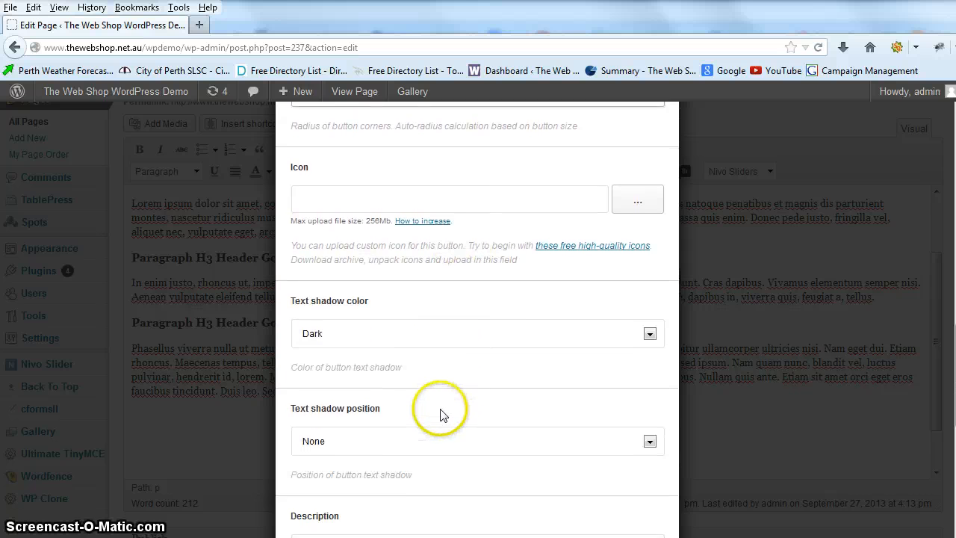
{"action": "scroll", "scroll_direction": "down", "scroll_amount": 3}
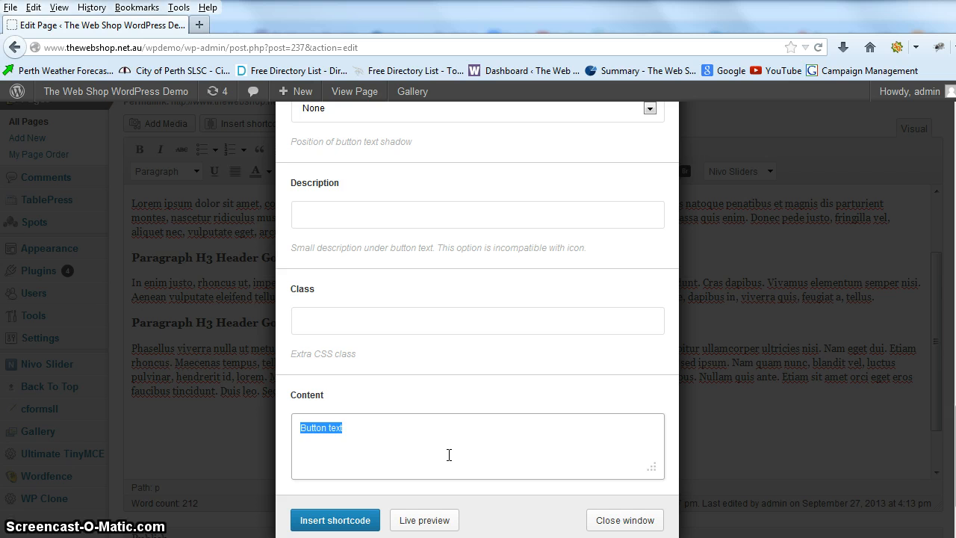
- Label the button 'Contact Us' and insert the shortcode into the page
{"action": "type", "text": "Contact Us"}
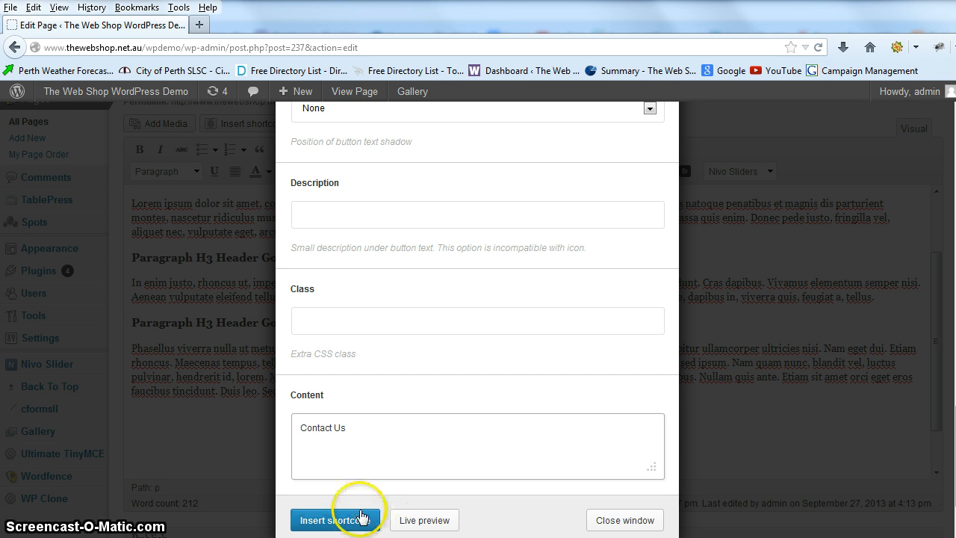
{"action": "left_click", "coordinate": [333, 519]}
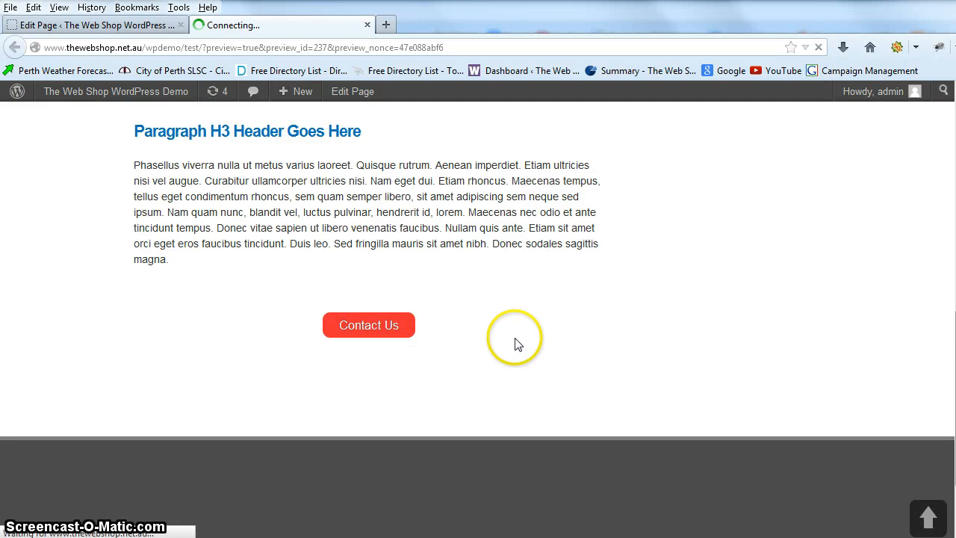
- Follow the previewed Contact Us button to confirm it opens the Contact Us page
{"action": "left_click", "coordinate": [368, 325]}
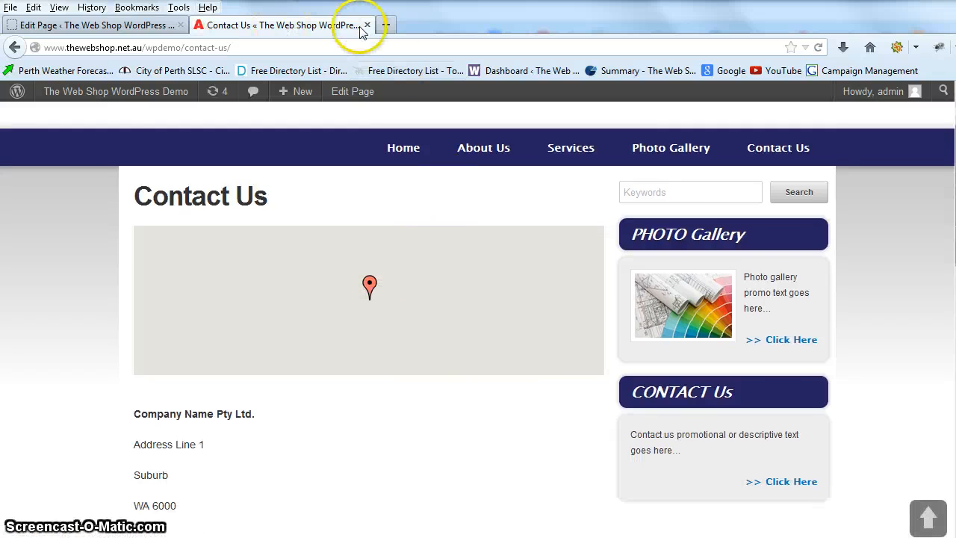
- Close the preview and Update the Test page to save the button
{"action": "left_click", "coordinate": [367, 25]}
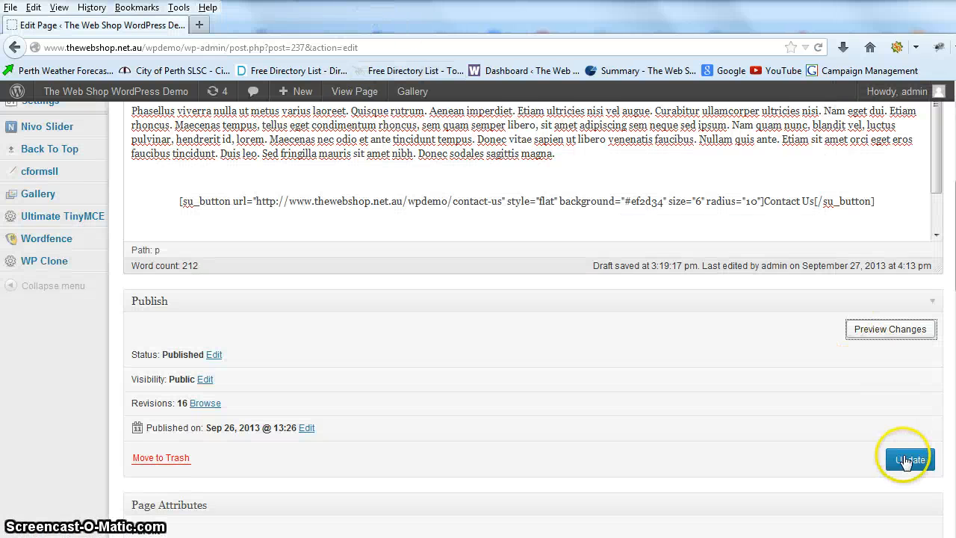
{"action": "left_click", "coordinate": [910, 459]}
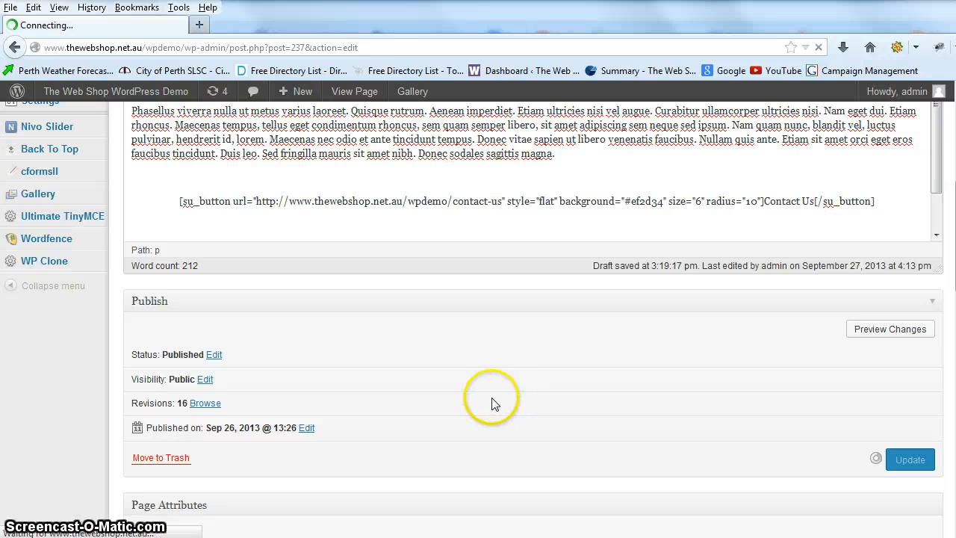
{"action": "left_click", "coordinate": [911, 459]}
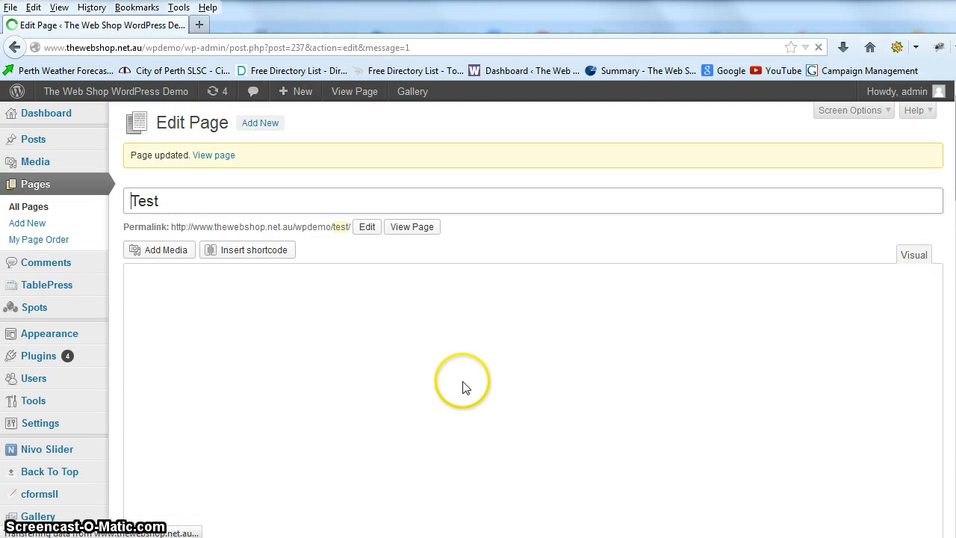